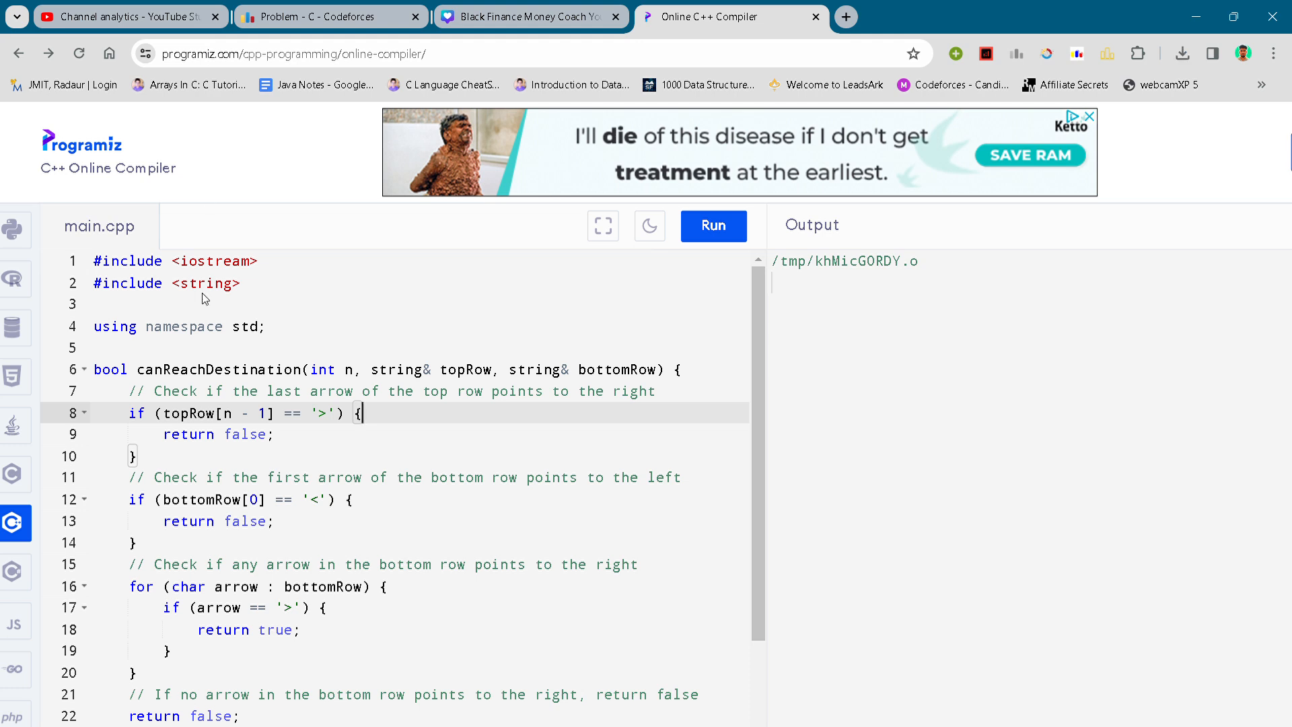
mouse_move(426, 410)
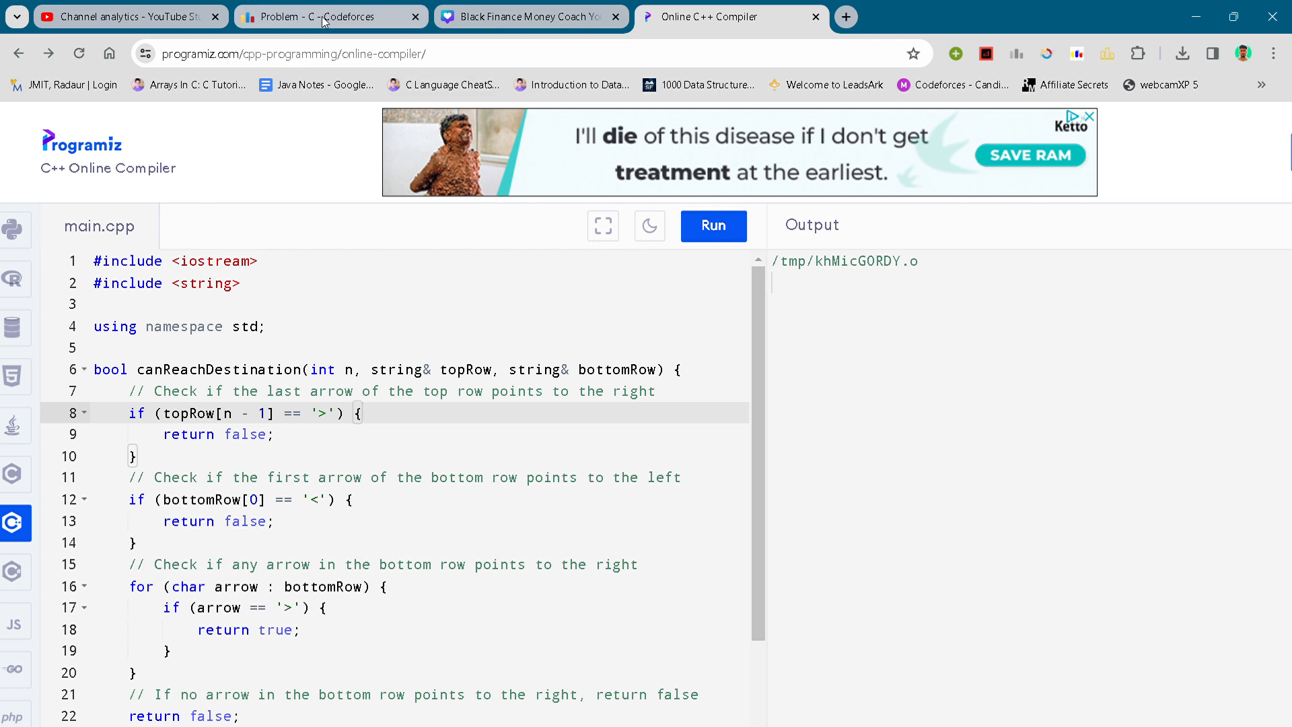
- Switch to the Codeforces 'Problem - C' tab to view the Arrow Path statement
left_click(326, 16)
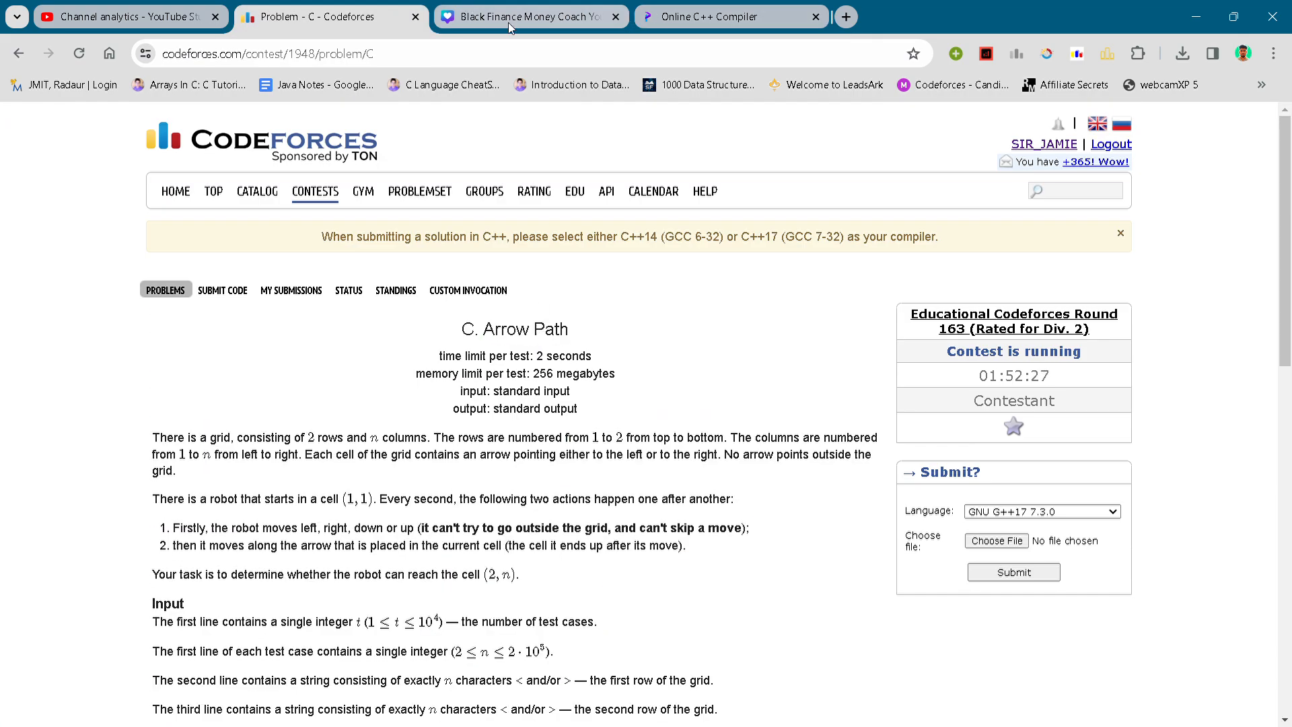
- Return to the compiler and review canReachDestination, focusing on the top-row last-arrow check
left_click(729, 16)
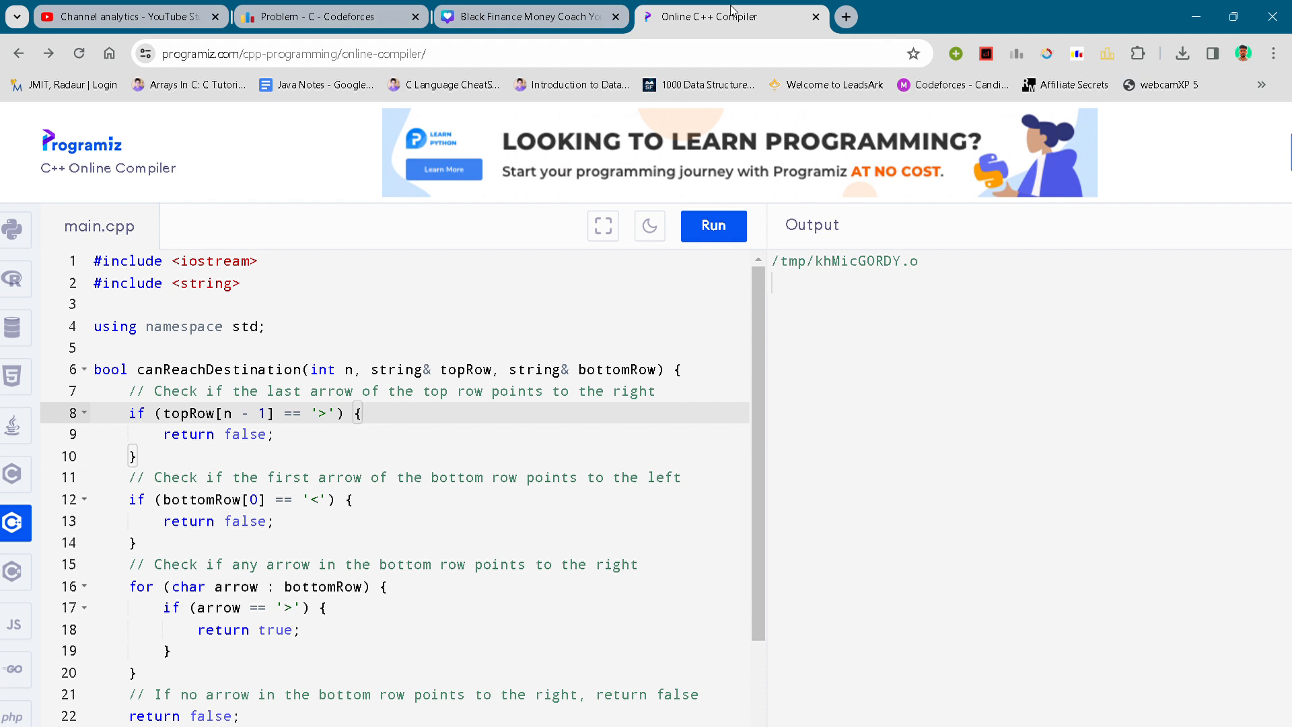
mouse_move(210, 241)
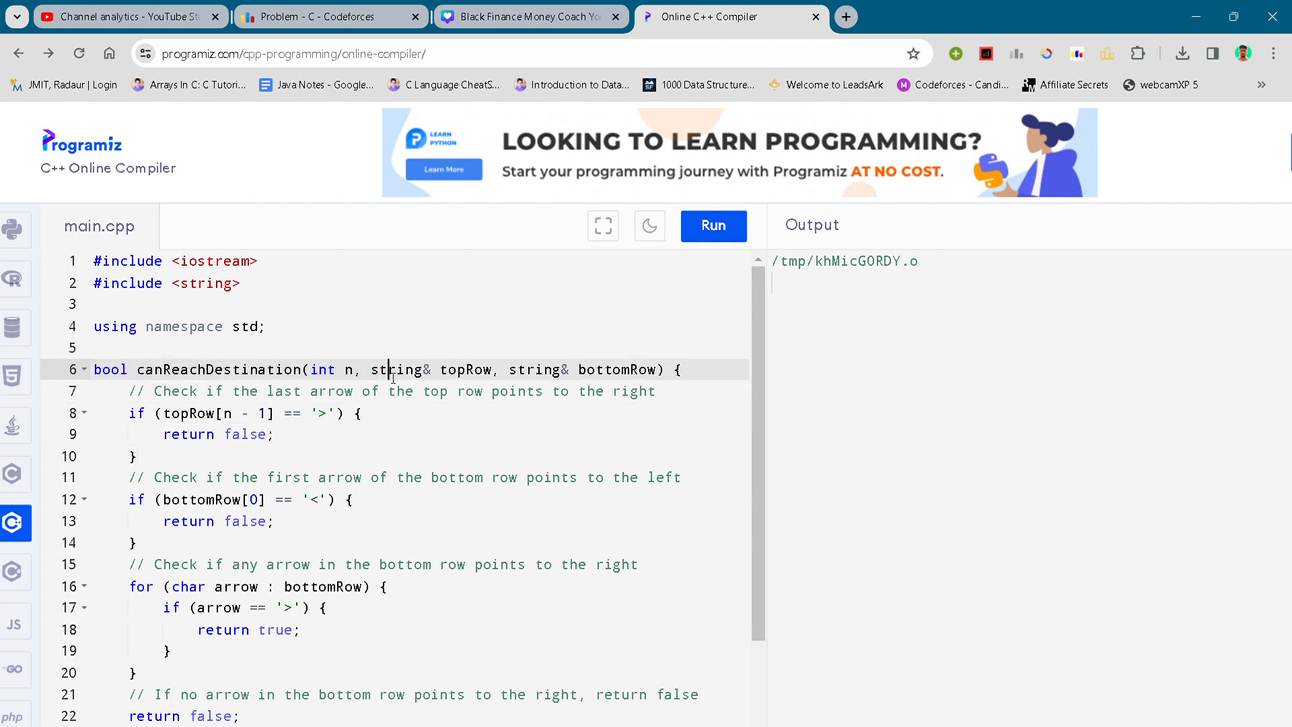
left_click(317, 412)
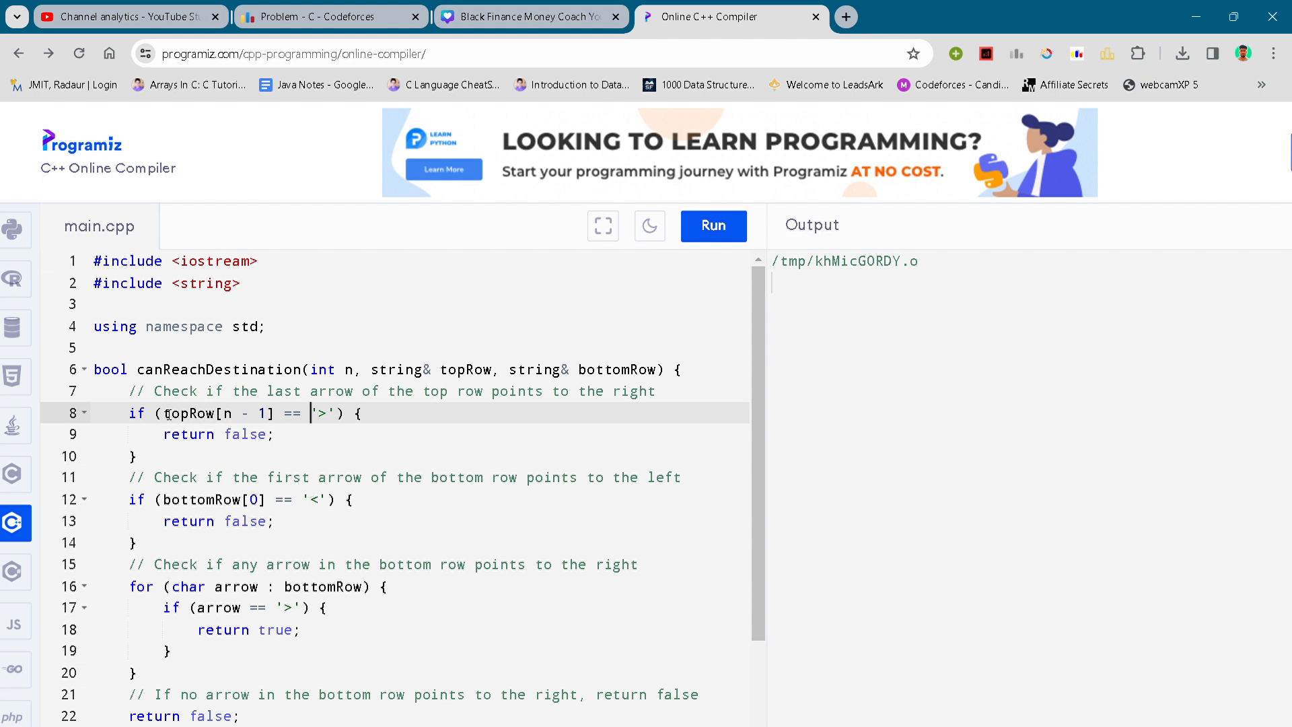
left_click(121, 391)
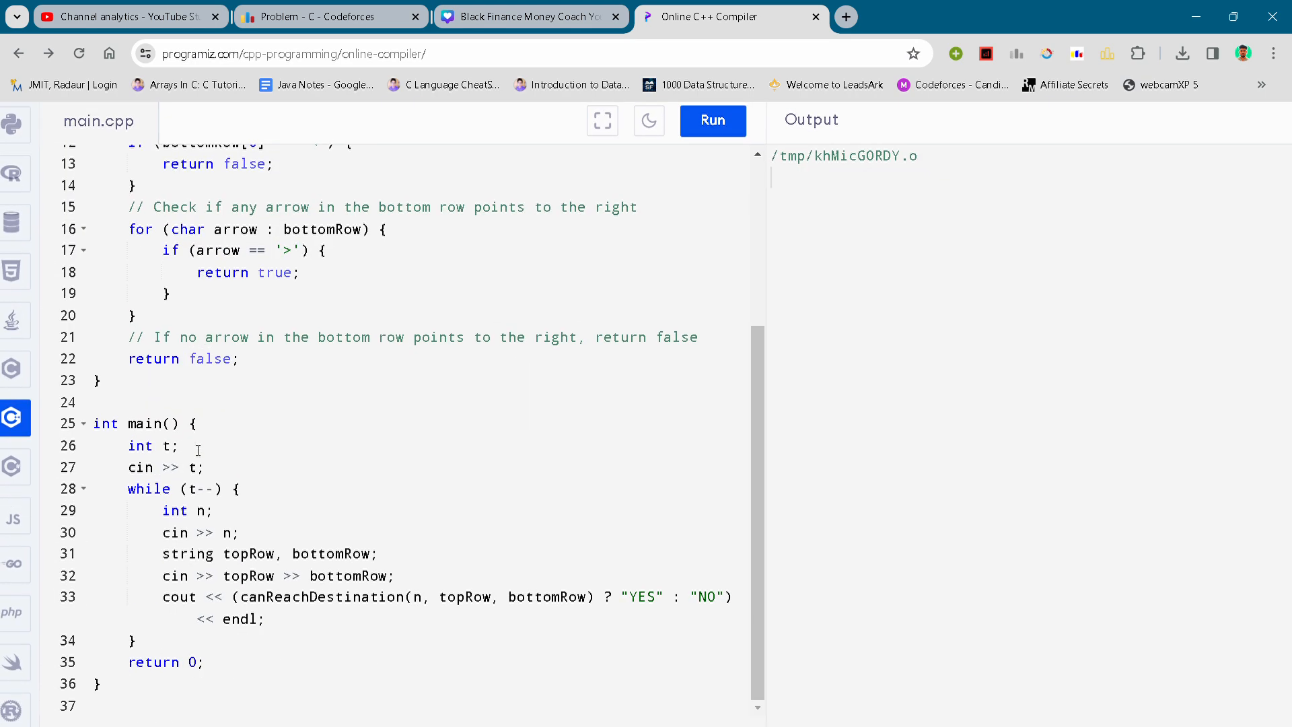
left_click(154, 423)
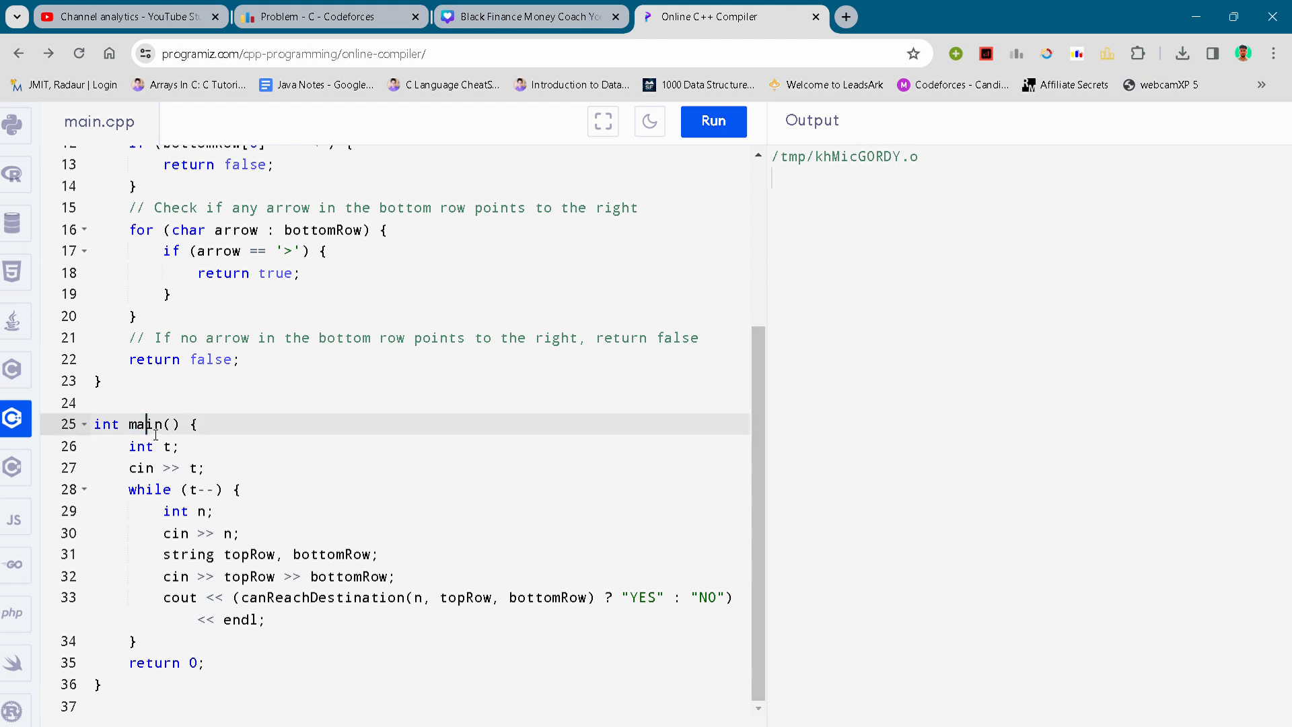
mouse_move(264, 524)
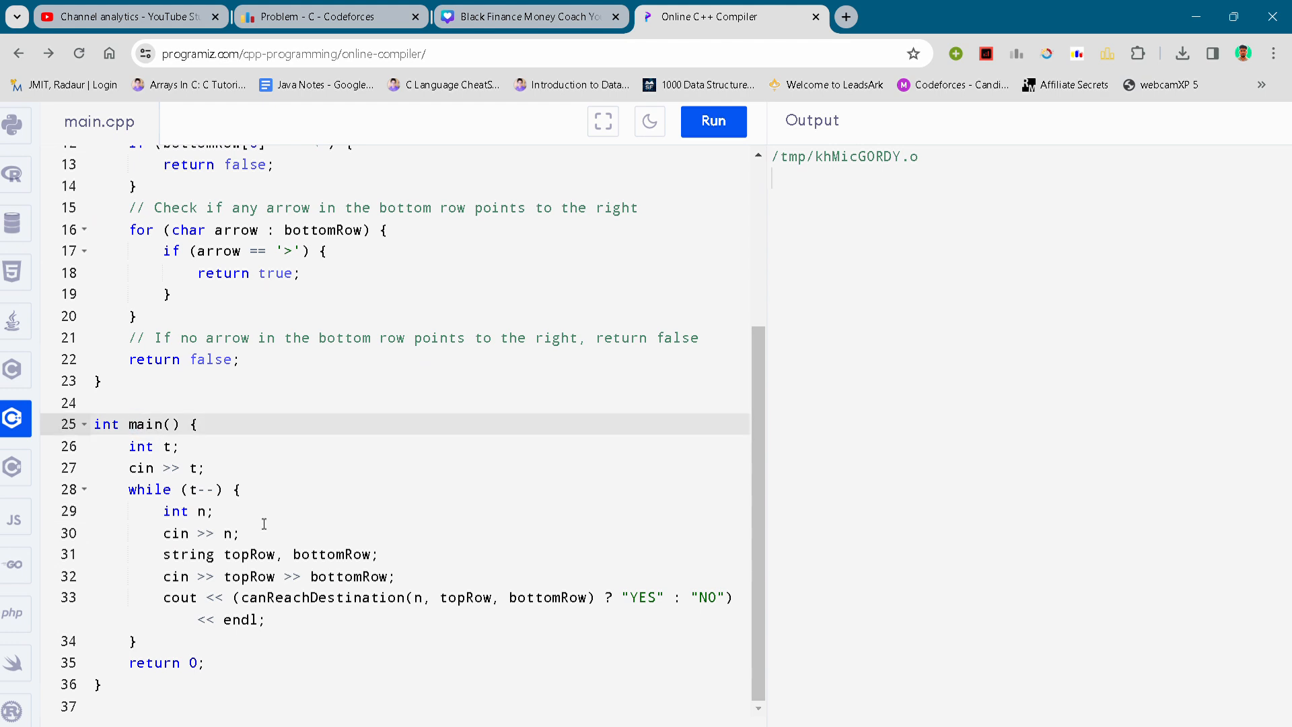
double_click(187, 554)
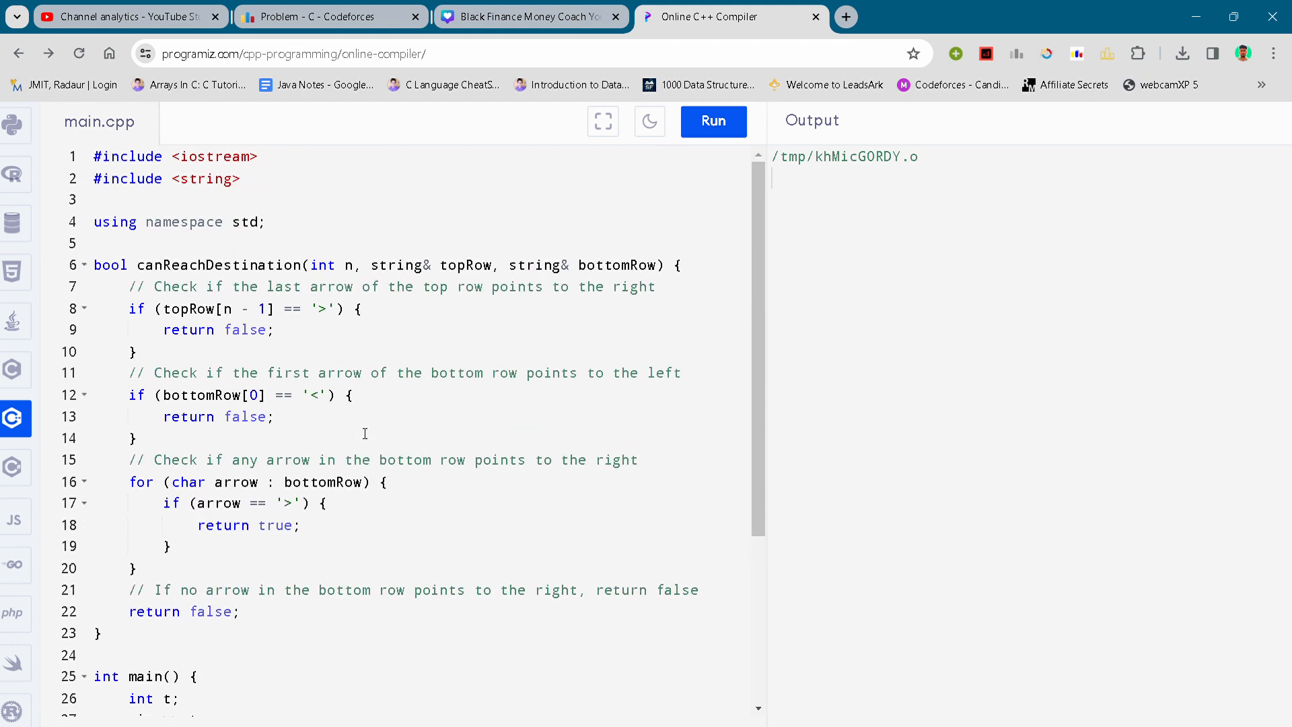
mouse_move(303, 389)
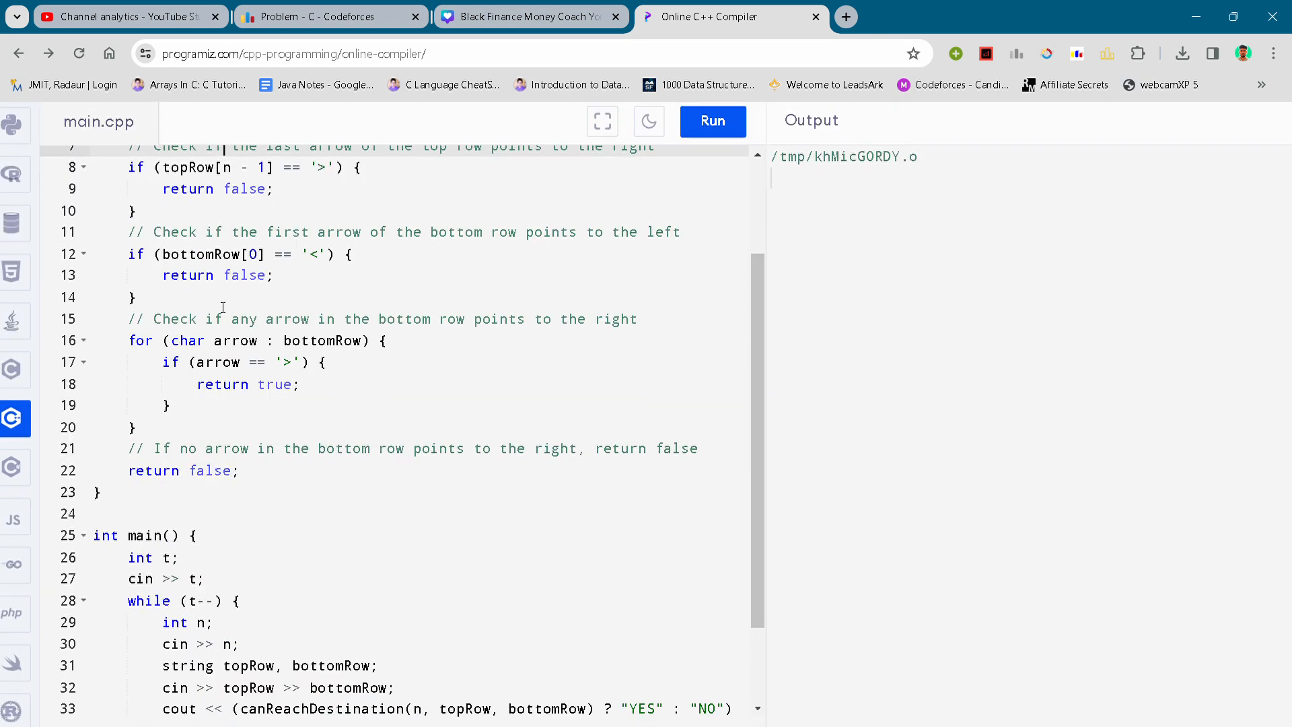
scroll("down", 3)
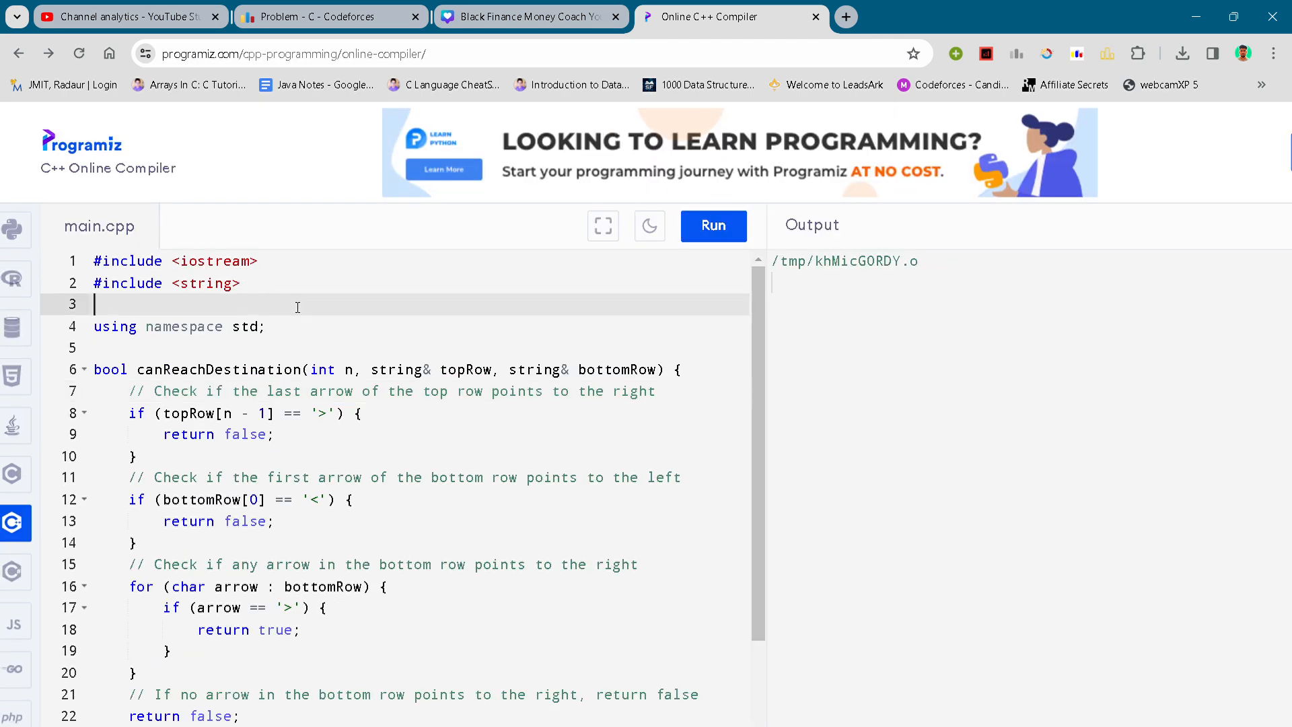
scroll("down", 3)
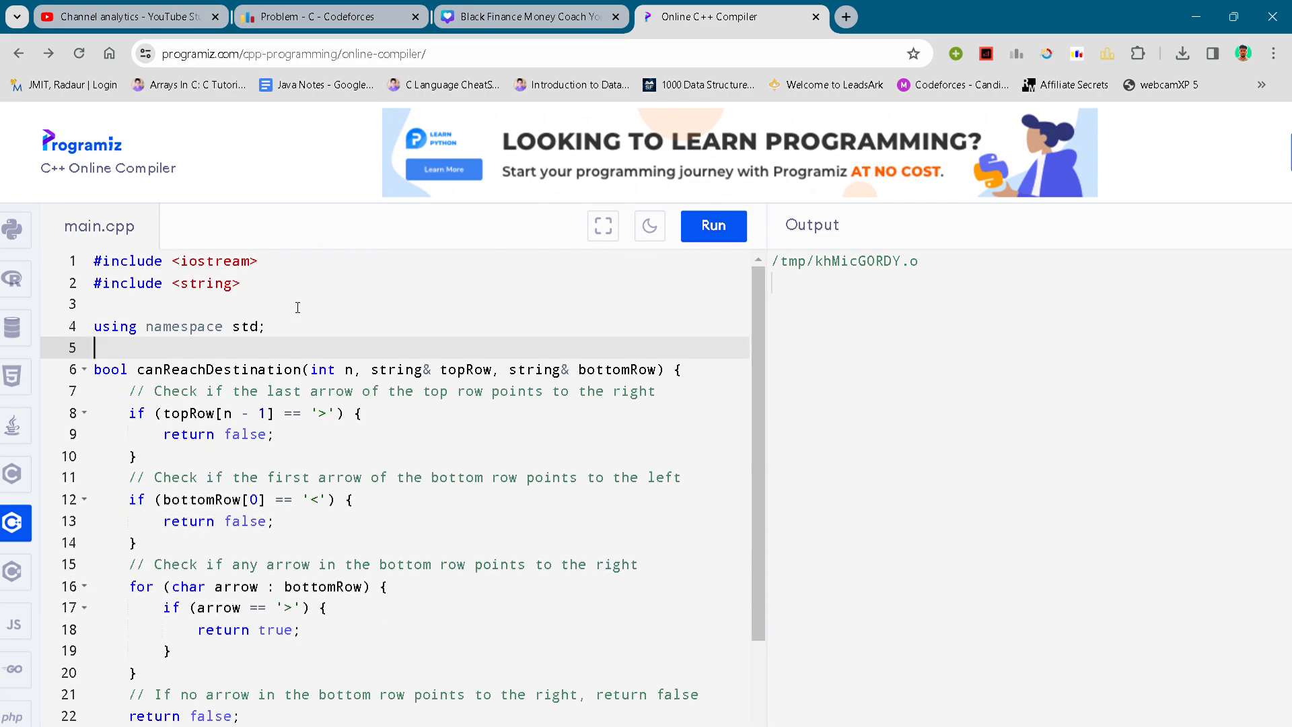
left_click(330, 16)
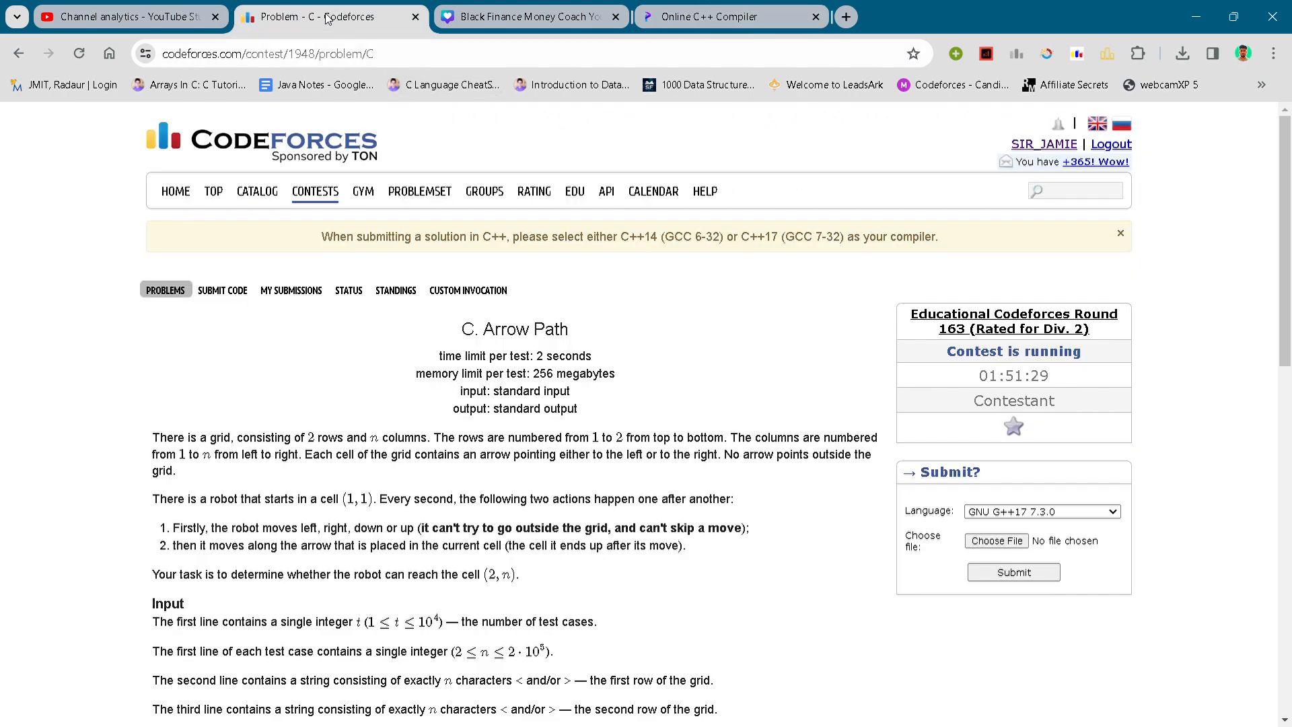
left_click(165, 289)
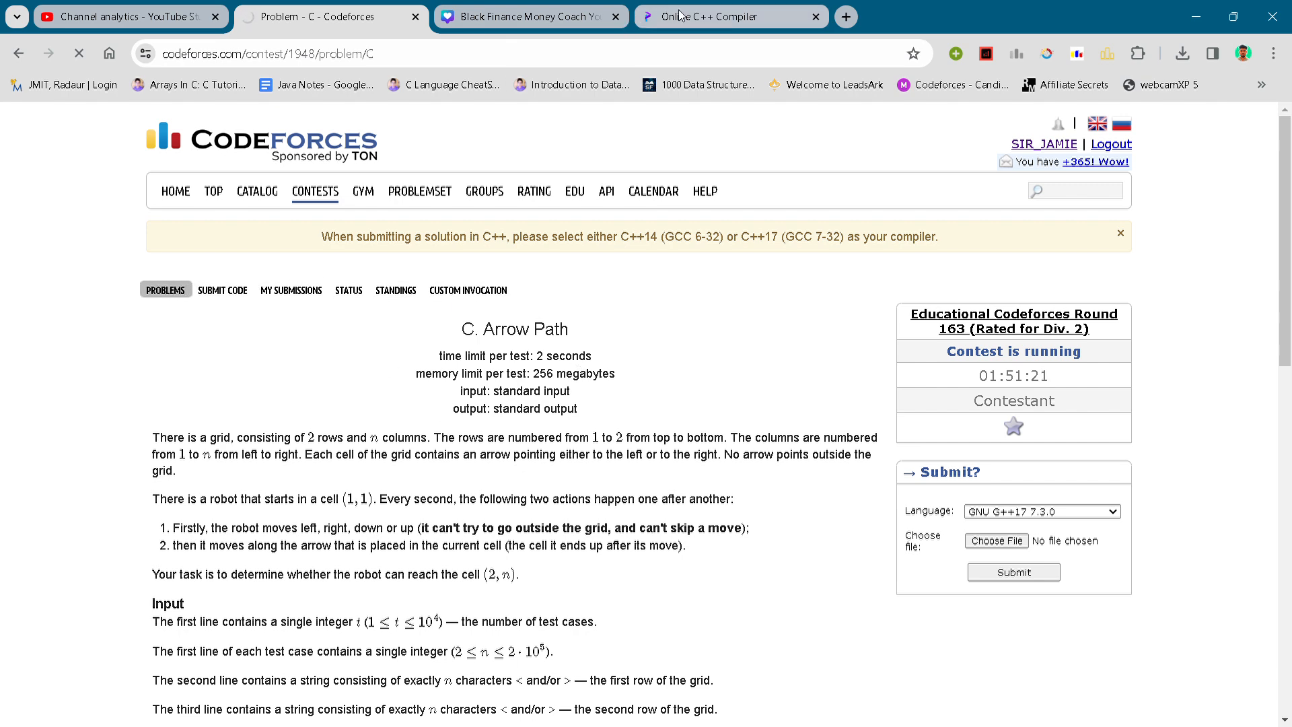
left_click(728, 16)
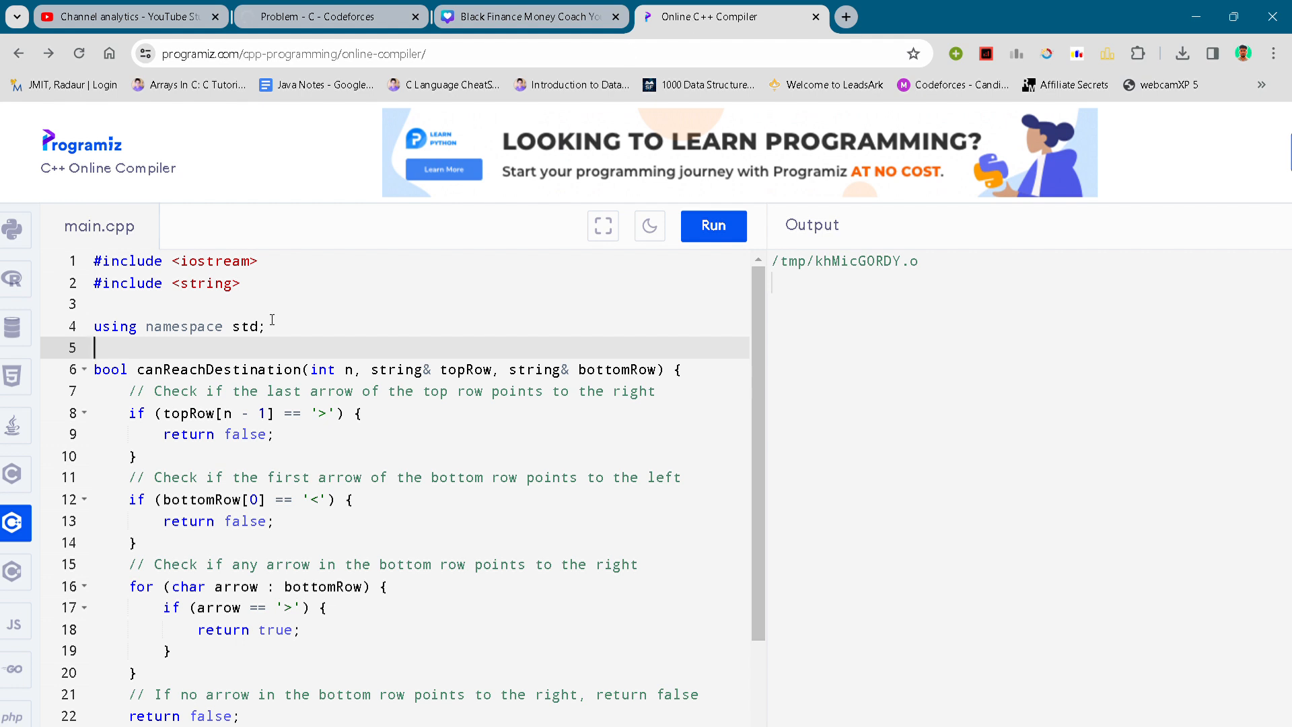